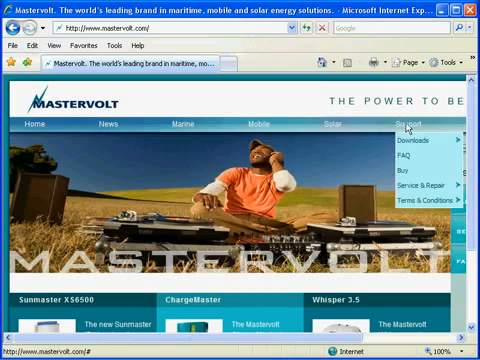
Browse the Mastervolt site's Downloads menu and close Internet Explorer back to the desktop.
click(414, 140)
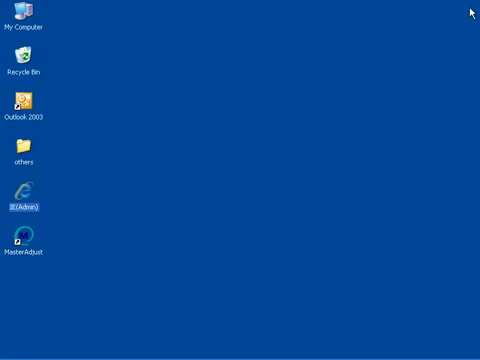
mouse_move(24, 240)
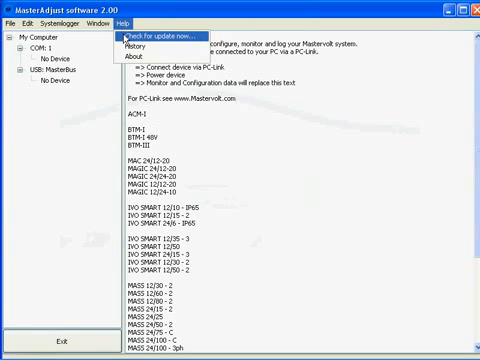
Run Help > Check for updates now and install the newer MasterAdjust version.
click(164, 38)
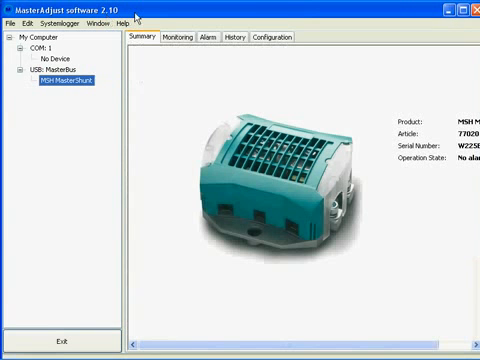
mouse_move(98, 90)
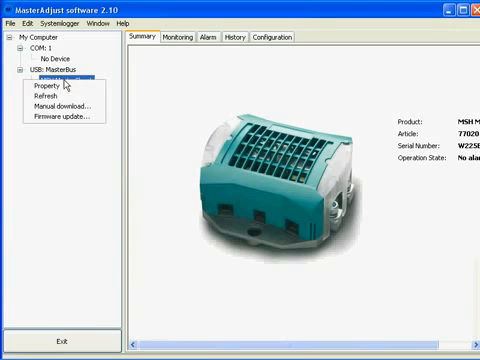
mouse_move(62, 108)
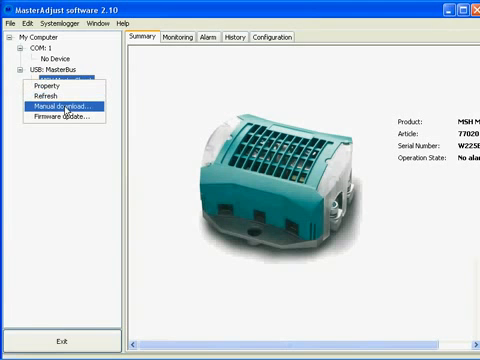
Download the MasterShunt 500 user manual from the device's Manual download option.
click(66, 104)
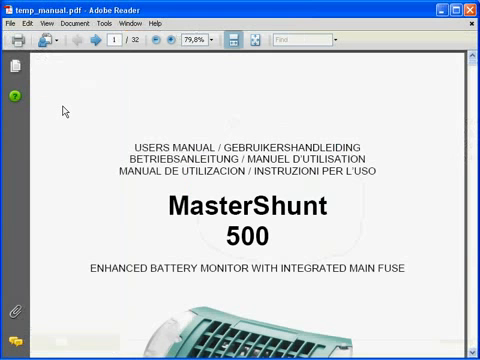
Scroll through the MasterShunt 500 manual in Adobe Reader before returning to MasterAdjust.
scroll(down, 3)
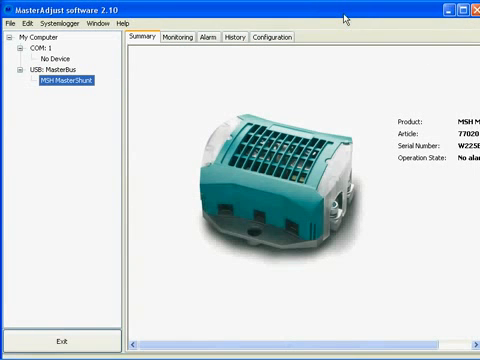
Expand the USB Masterbus node and select the DC Relay to show its Summary details.
click(62, 84)
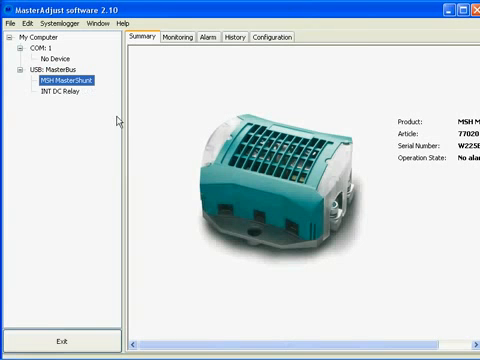
click(68, 96)
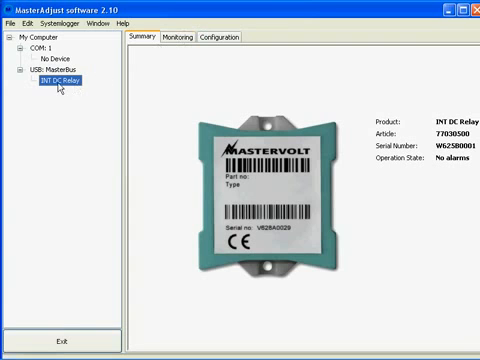
Download and install new firmware on the IVT DC Relay and confirm the success message.
right_click(52, 74)
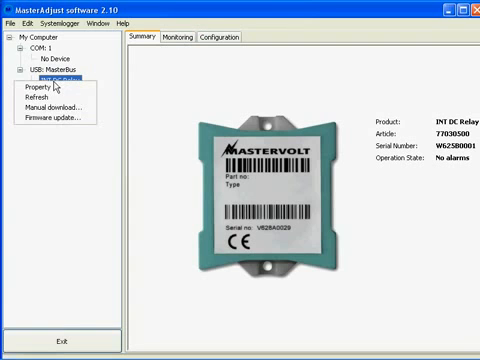
mouse_move(56, 124)
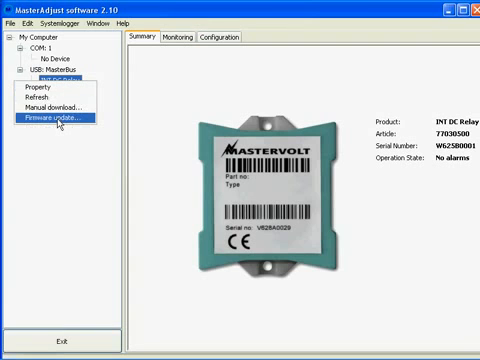
click(52, 124)
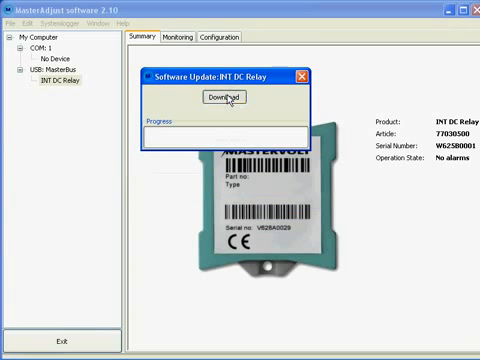
click(224, 100)
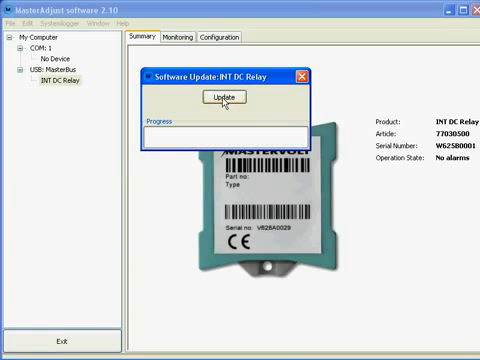
click(224, 96)
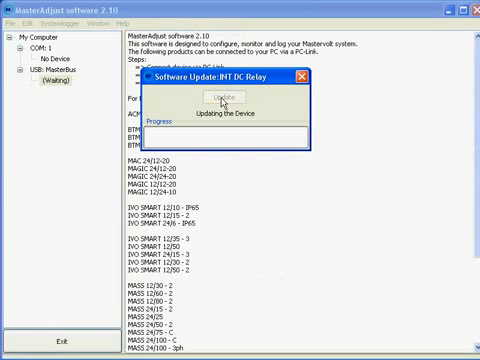
click(220, 100)
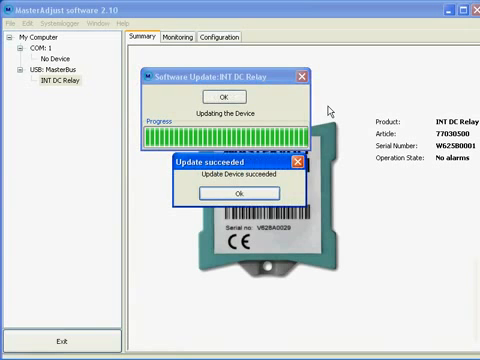
click(234, 192)
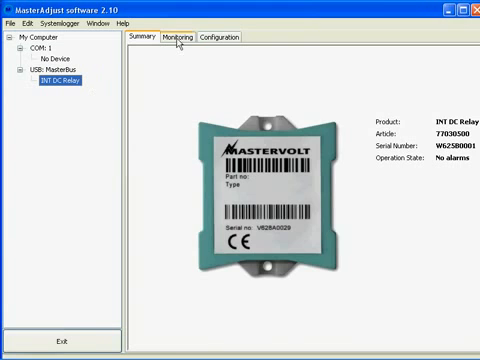
View the DC Relay's Configuration settings, then its Monitoring status showing standby.
click(220, 38)
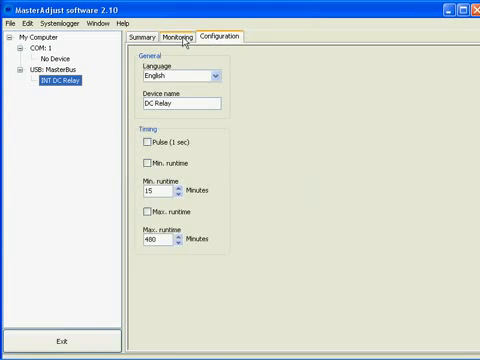
click(180, 36)
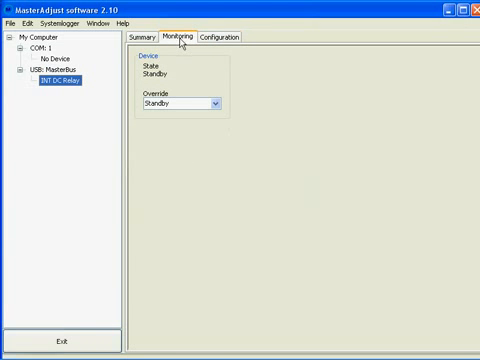
mouse_move(222, 36)
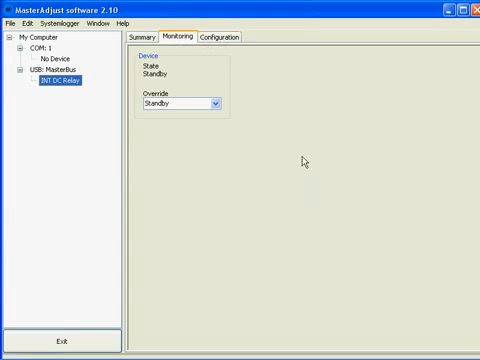
mouse_move(392, 244)
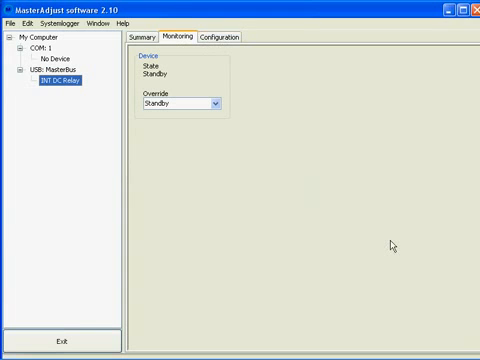